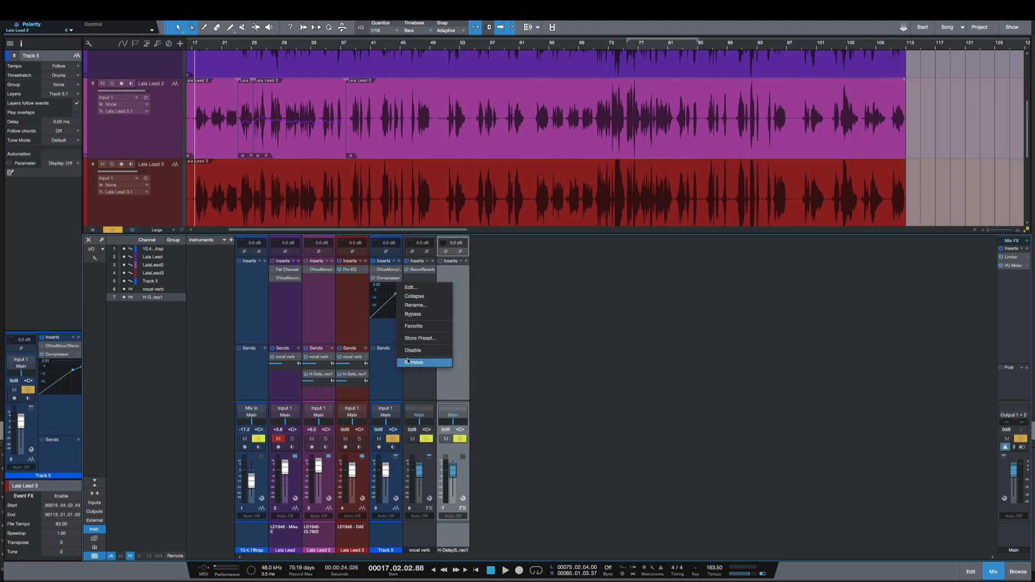
# Enable Adaptive release detection on Track 5's Compressor and close its window.
pyautogui.click(399, 261)
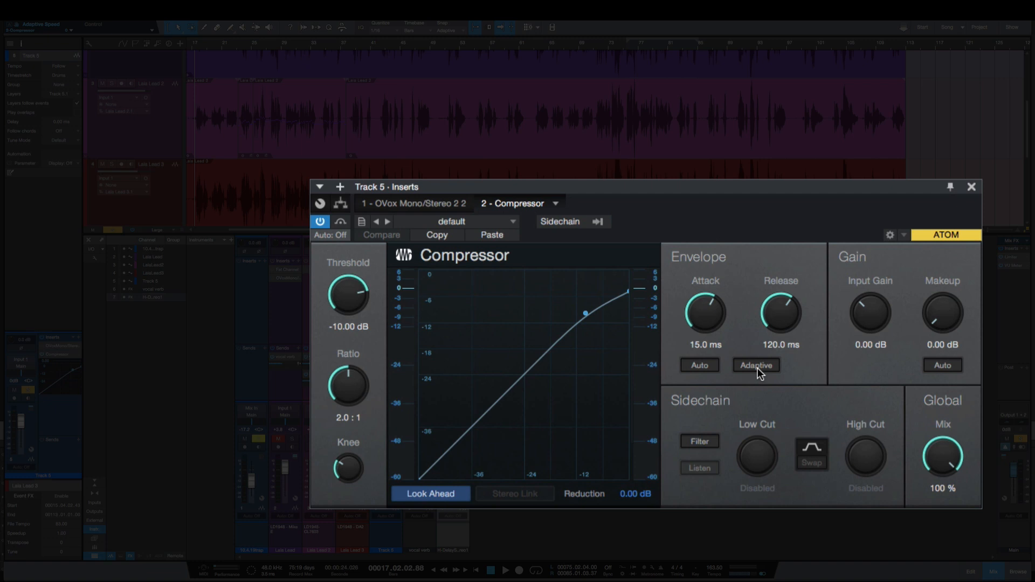
pyautogui.moveTo(757, 373)
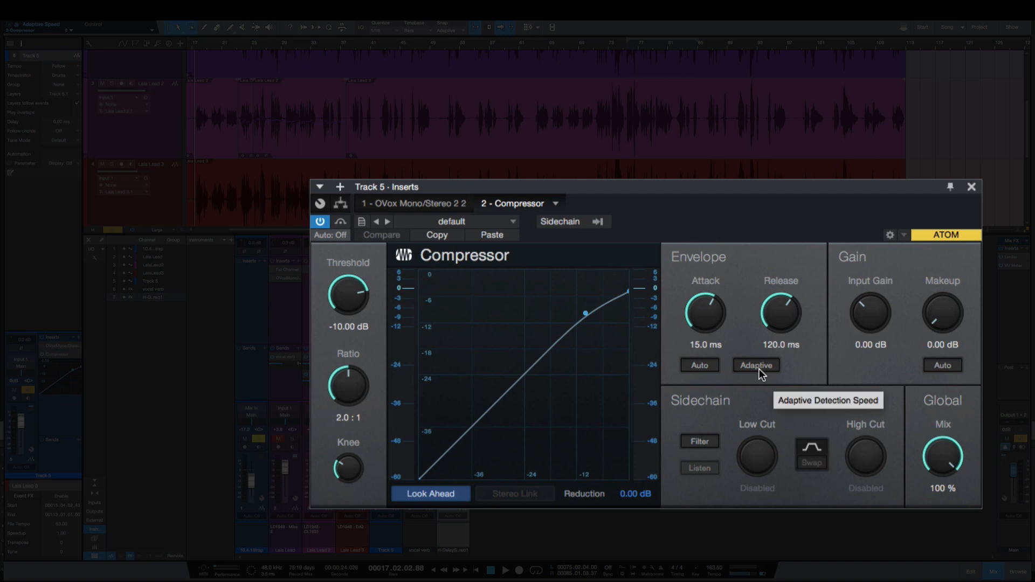
pyautogui.click(756, 364)
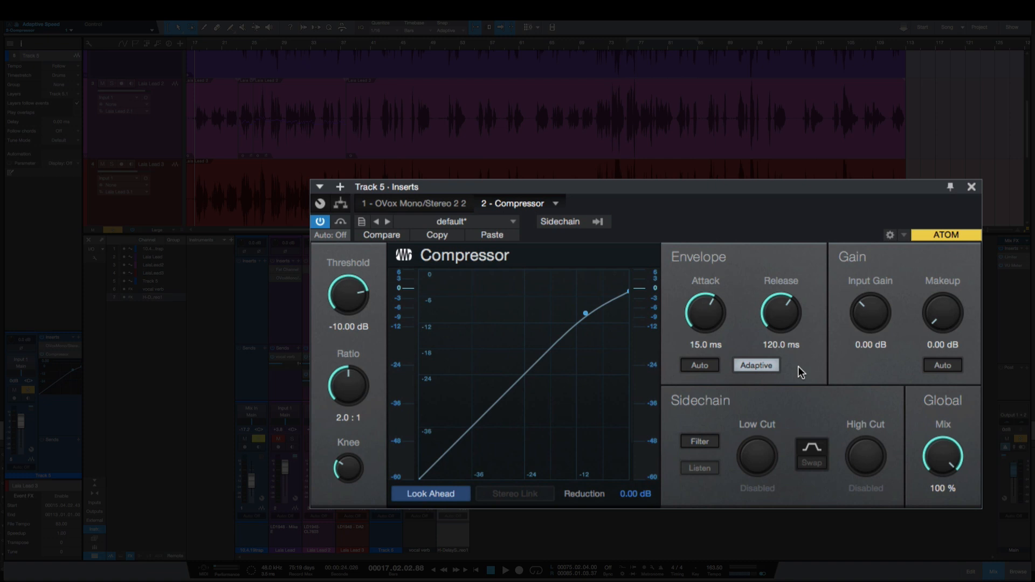
pyautogui.click(970, 186)
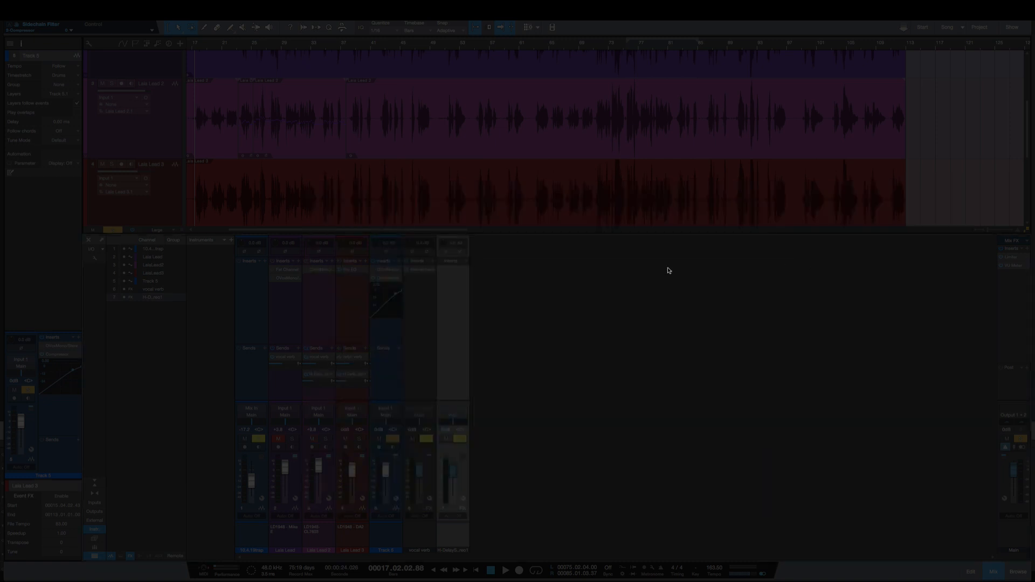
# Switch off the feedback Boost on the H-Delay channel's Analog Delay and close it.
pyautogui.click(450, 261)
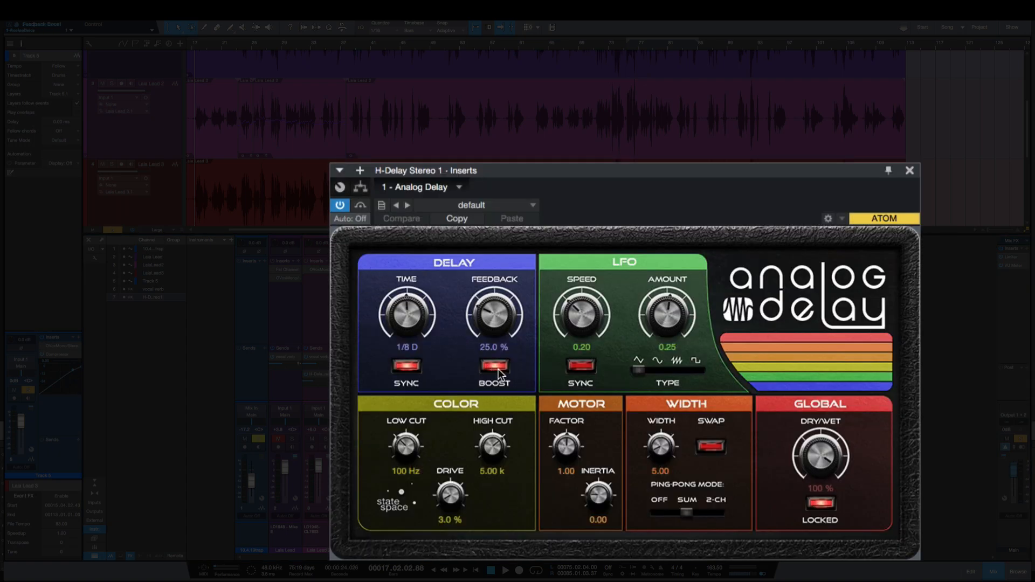
pyautogui.click(494, 368)
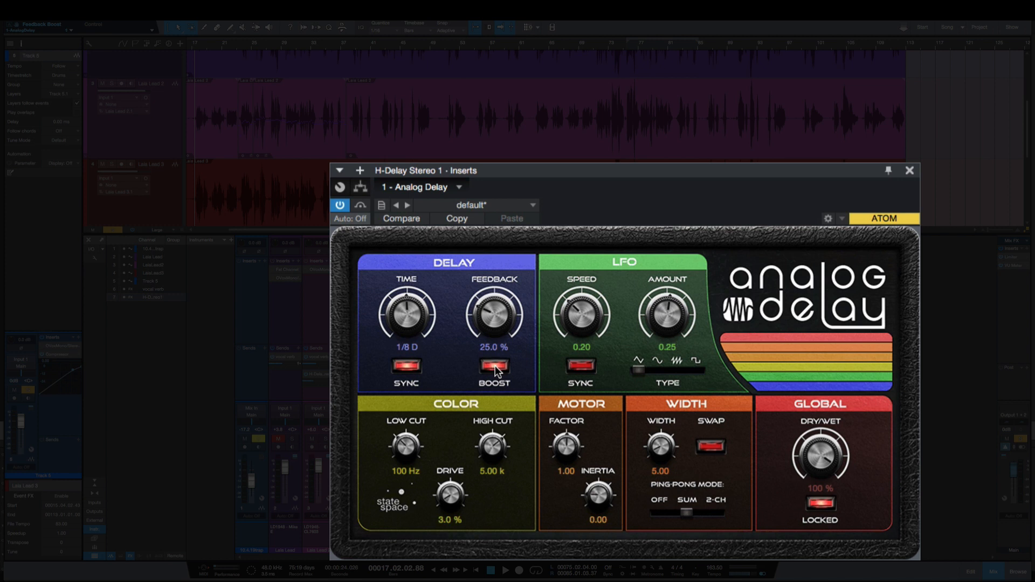
pyautogui.moveTo(486, 371)
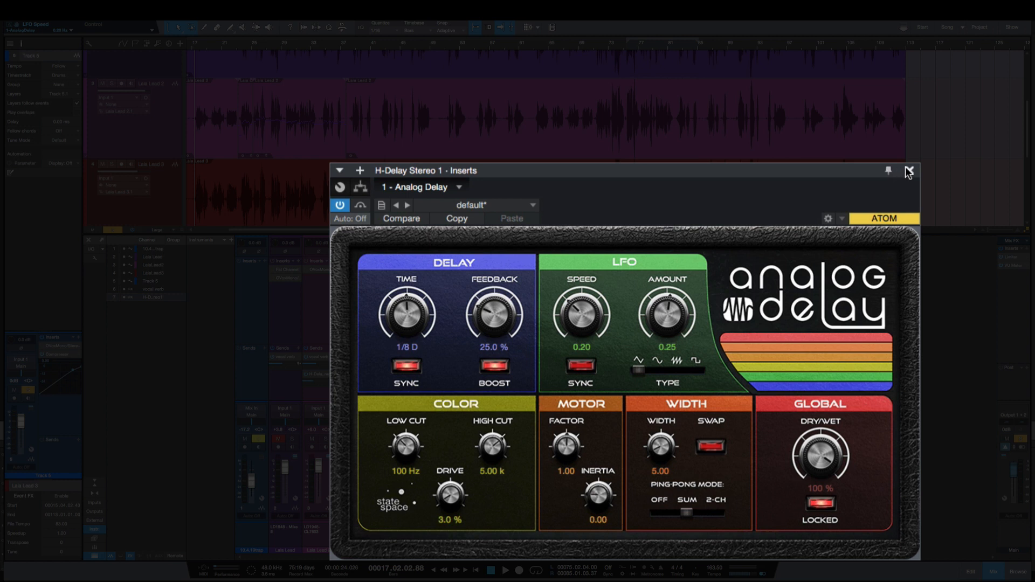
pyautogui.click(909, 171)
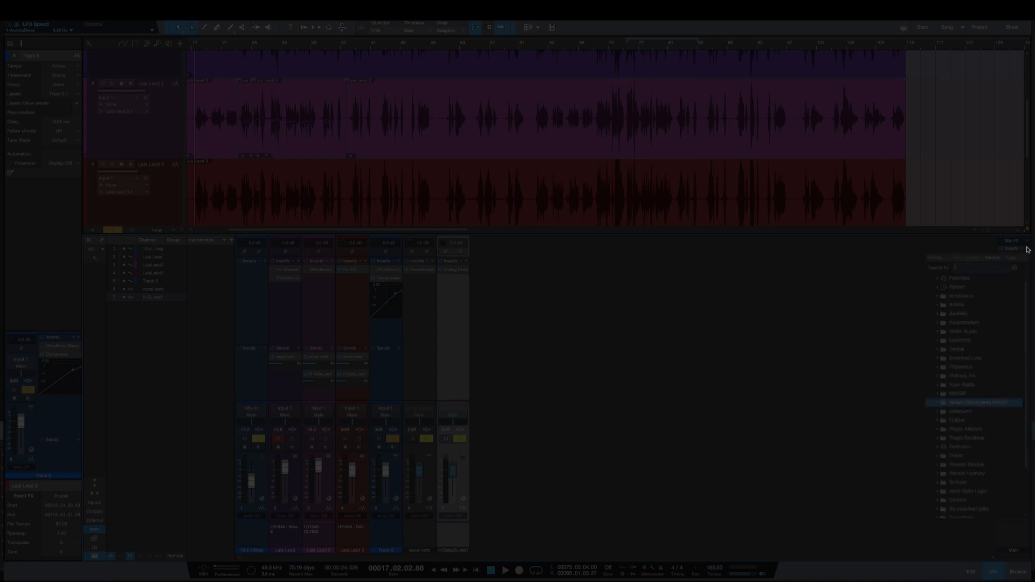
# Add a VU Meter to the Main output and adjust its Scale knob away from default.
pyautogui.write('VU')
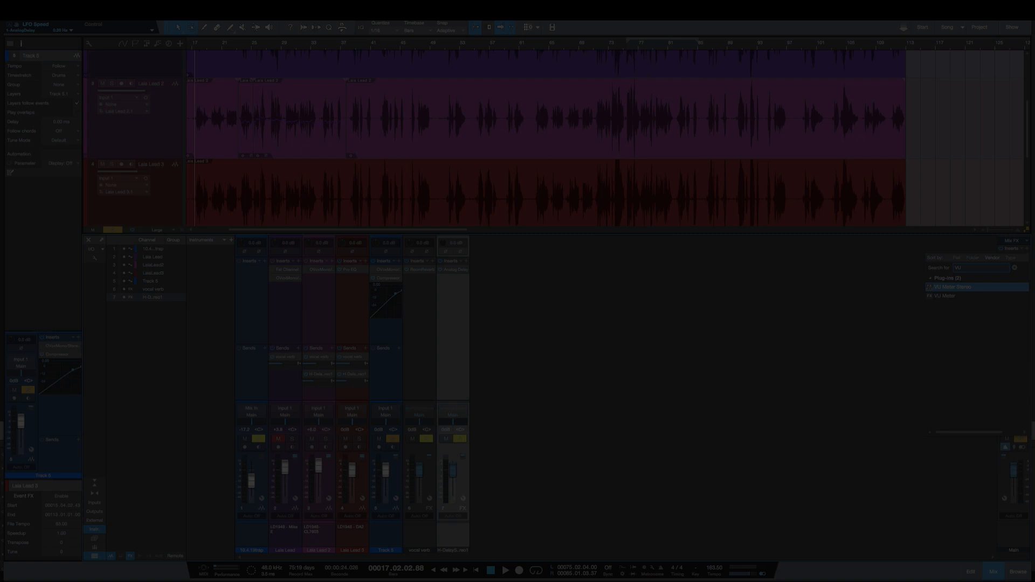
pyautogui.doubleClick(951, 287)
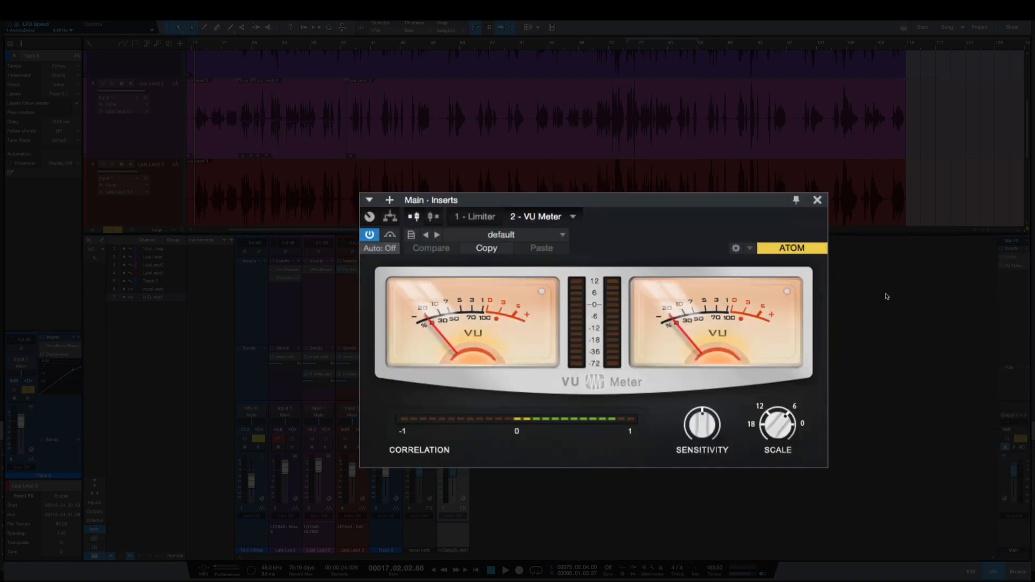
pyautogui.moveTo(771, 455)
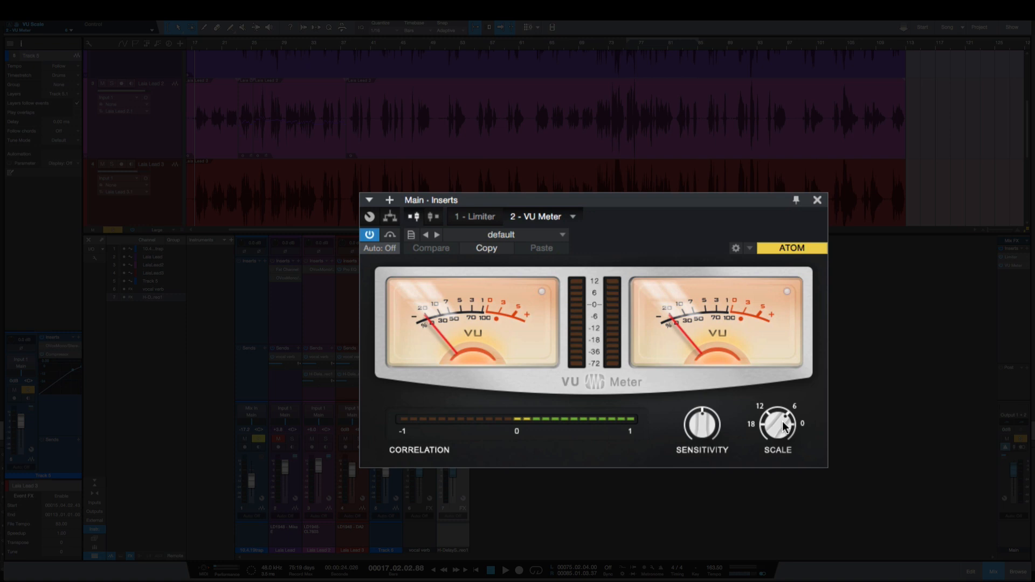
pyautogui.moveTo(781, 427)
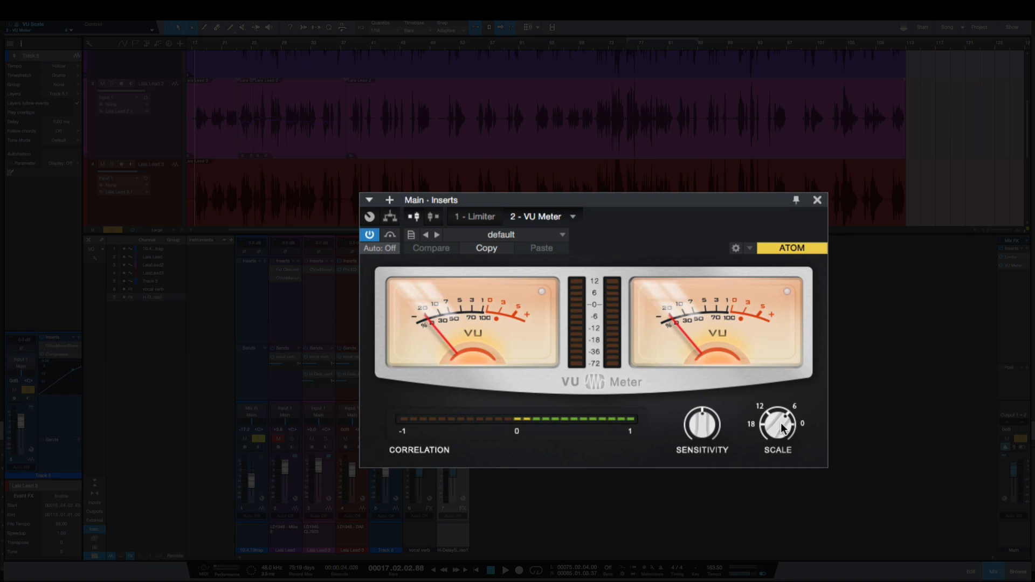
pyautogui.moveTo(777, 424); pyautogui.dragTo(786, 409)
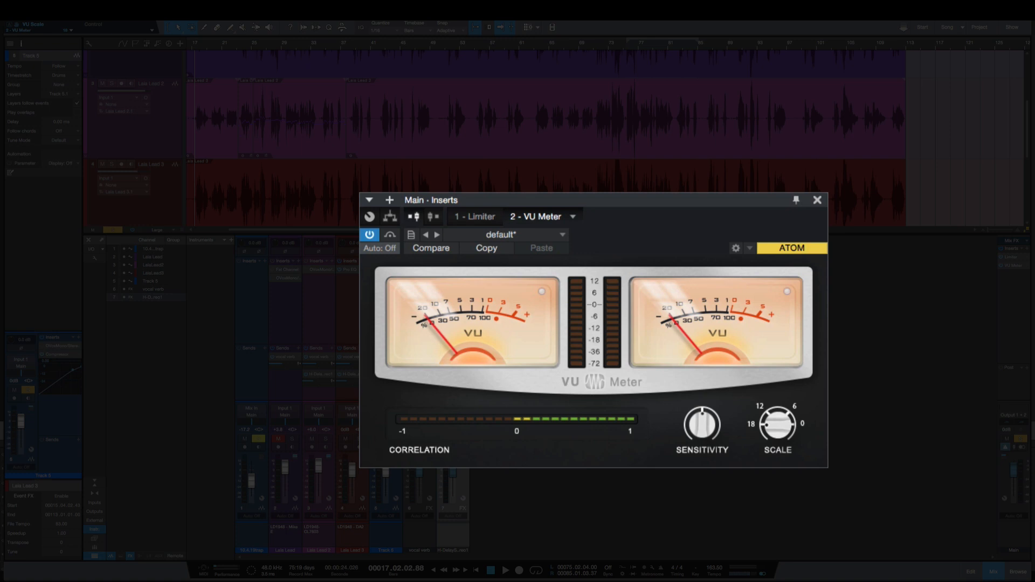
pyautogui.moveTo(792, 431)
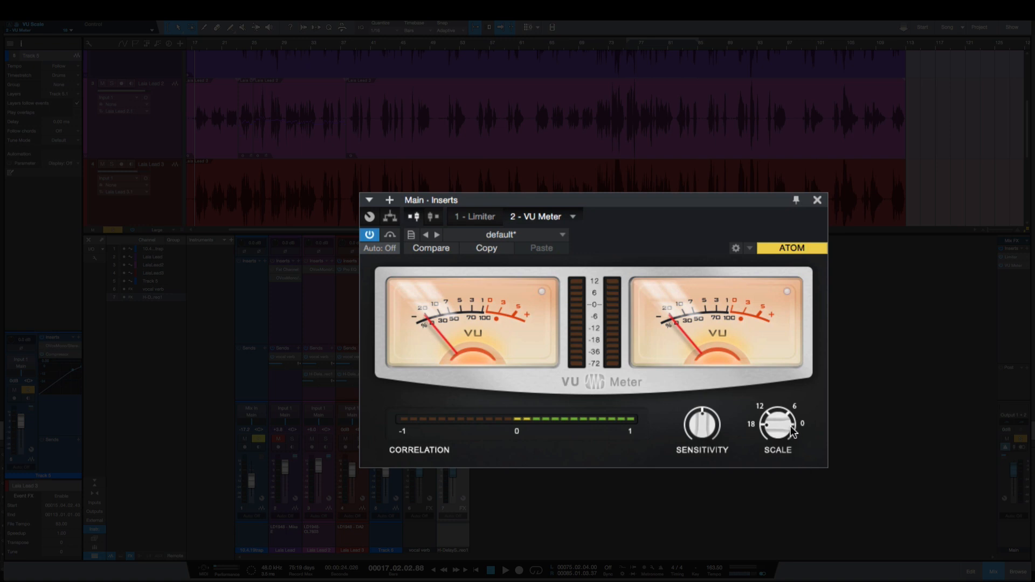
pyautogui.moveTo(787, 431)
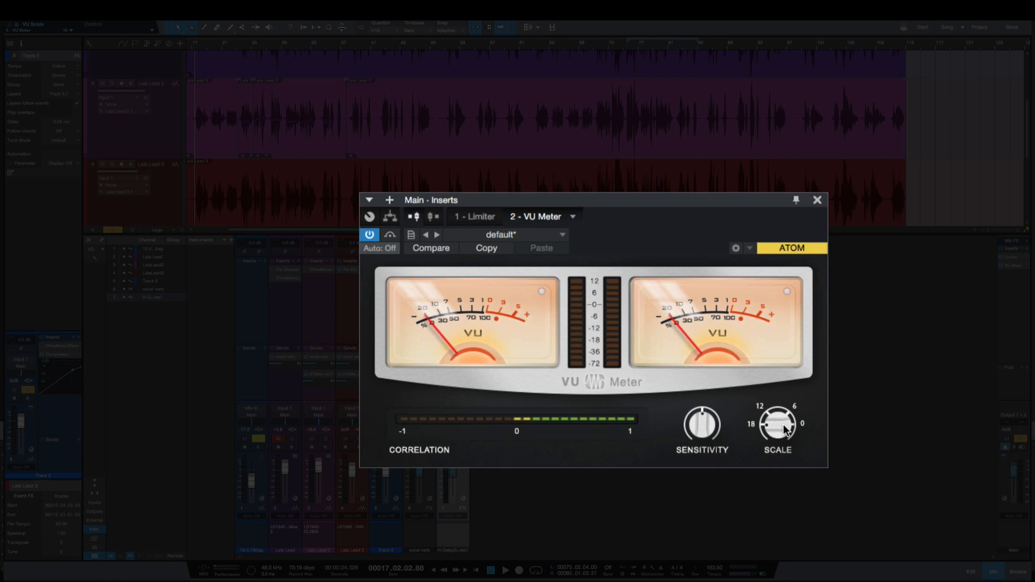
pyautogui.moveTo(787, 399)
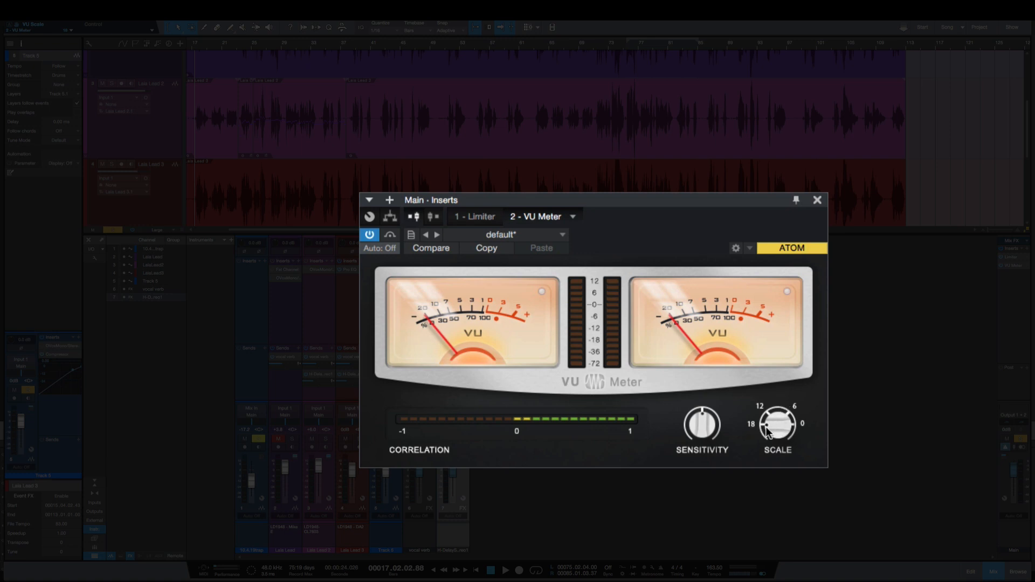
pyautogui.moveTo(772, 429)
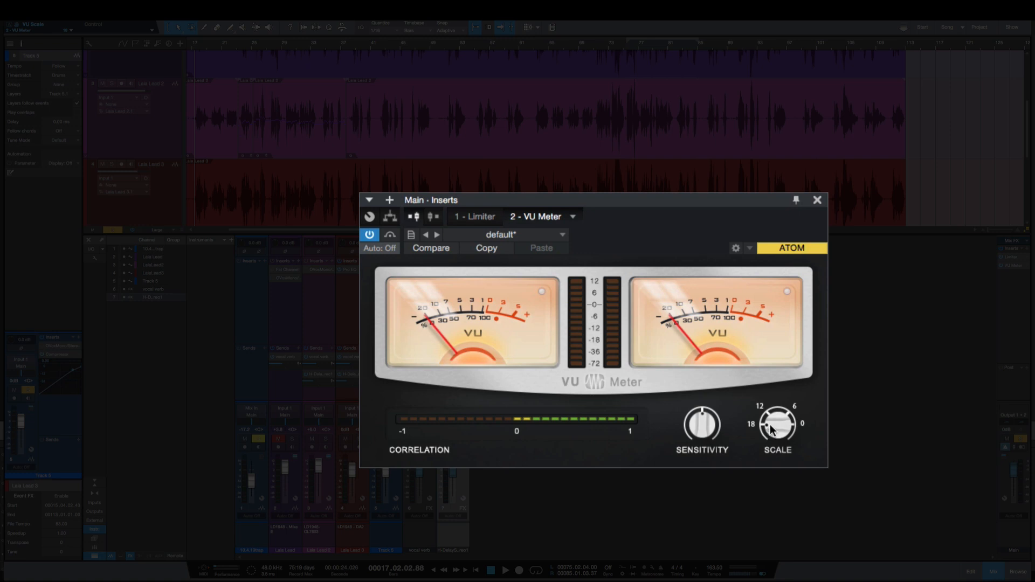
pyautogui.moveTo(779, 429)
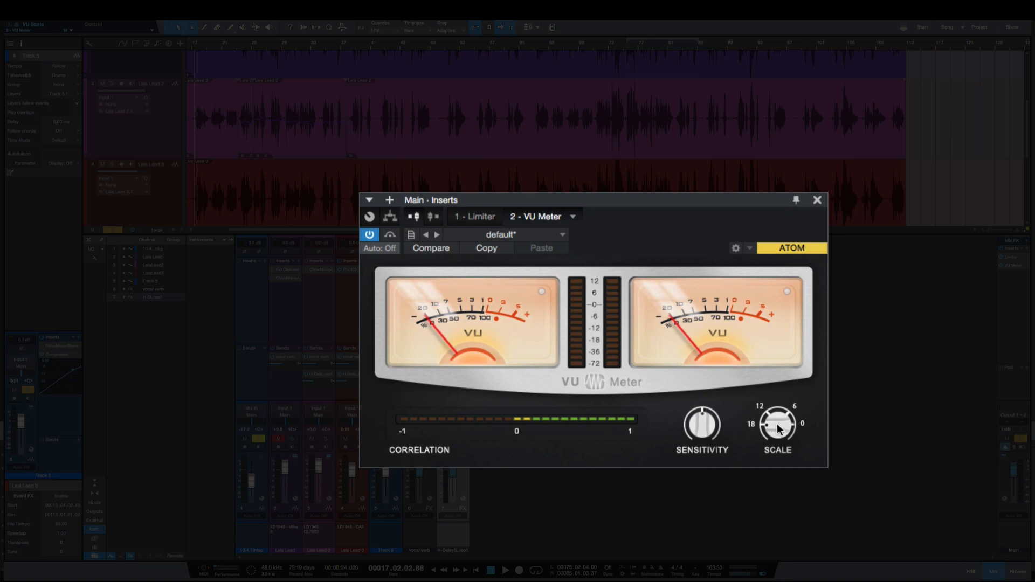
pyautogui.moveTo(778, 425)
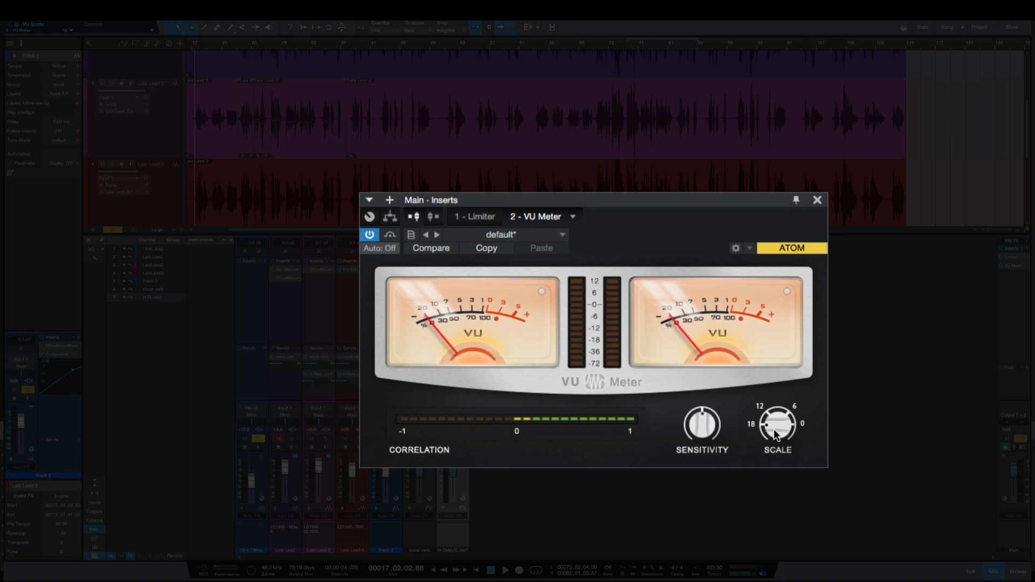
pyautogui.moveTo(772, 434)
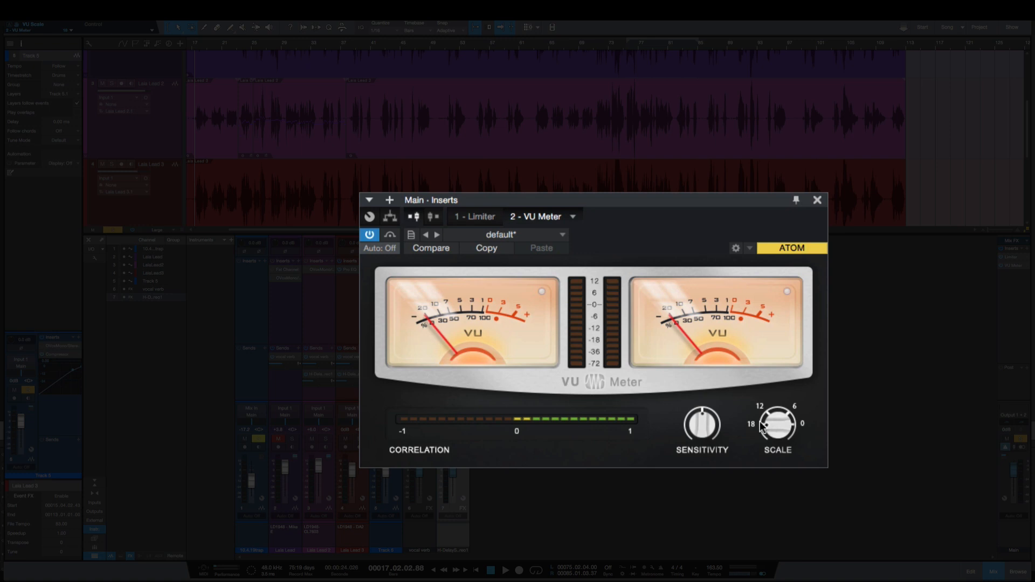
pyautogui.moveTo(750, 435)
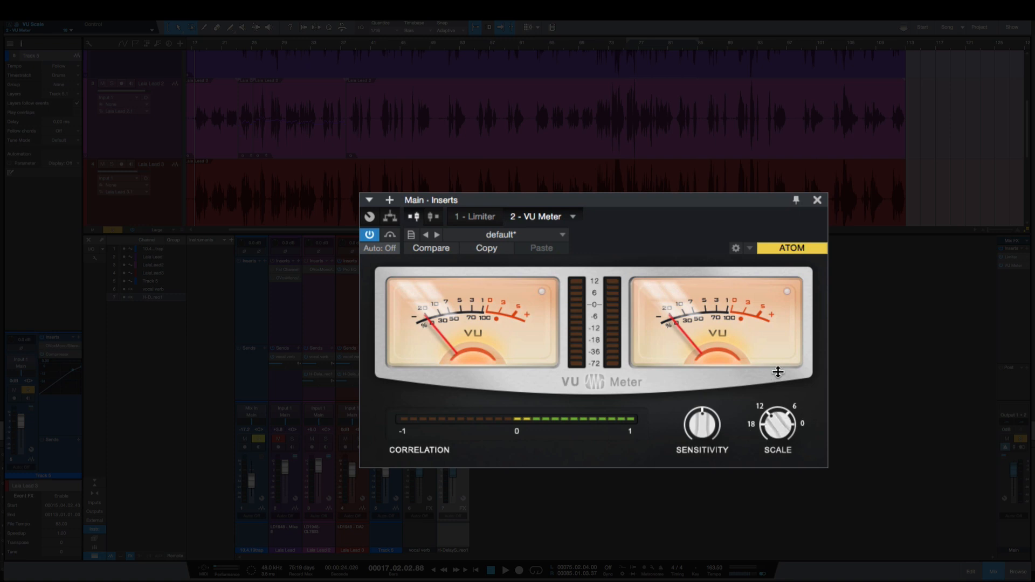
pyautogui.moveTo(411, 250)
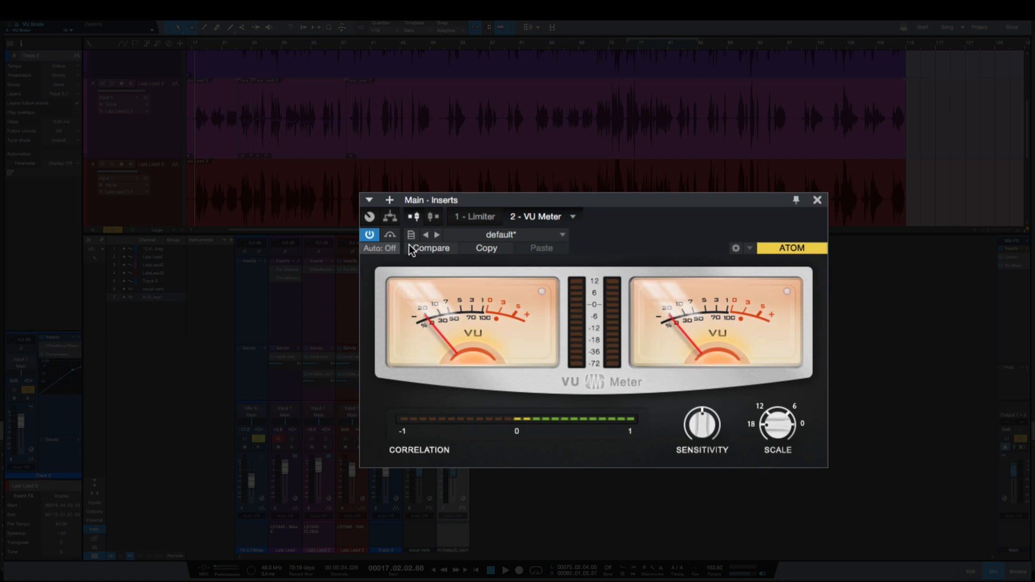
# Store the VU Meter's customized settings as its default preset.
pyautogui.click(410, 235)
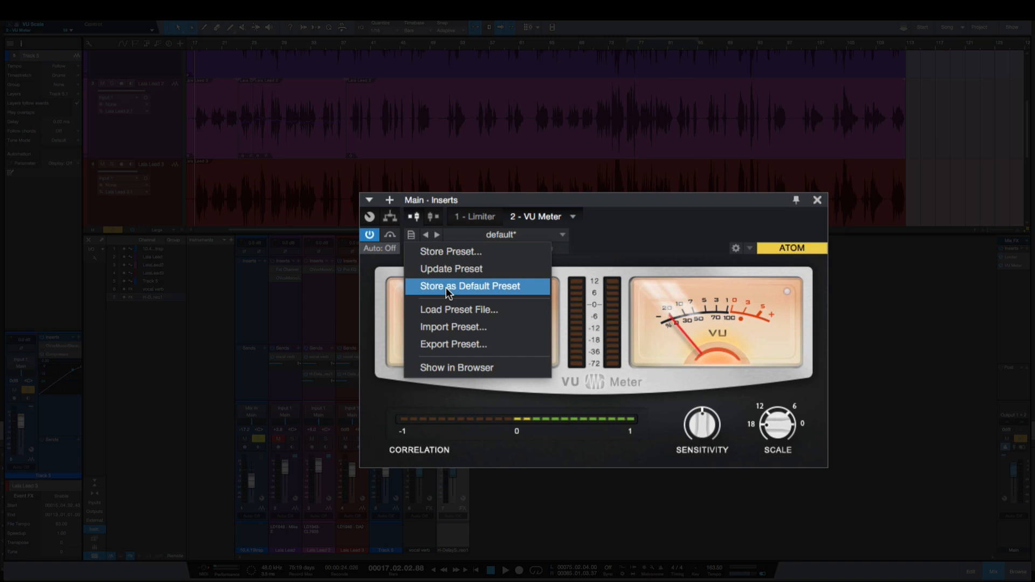
pyautogui.click(470, 286)
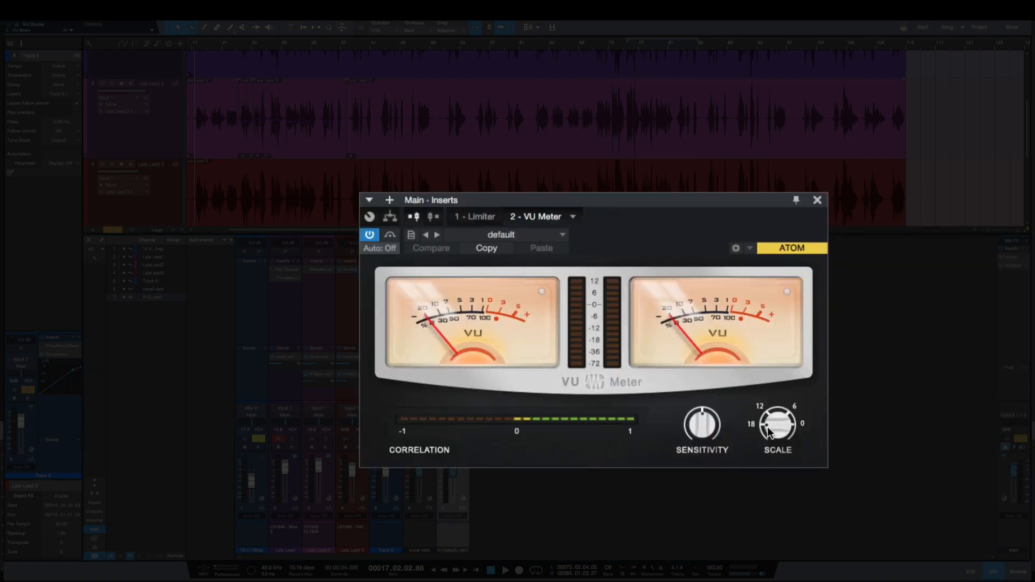
pyautogui.click(818, 201)
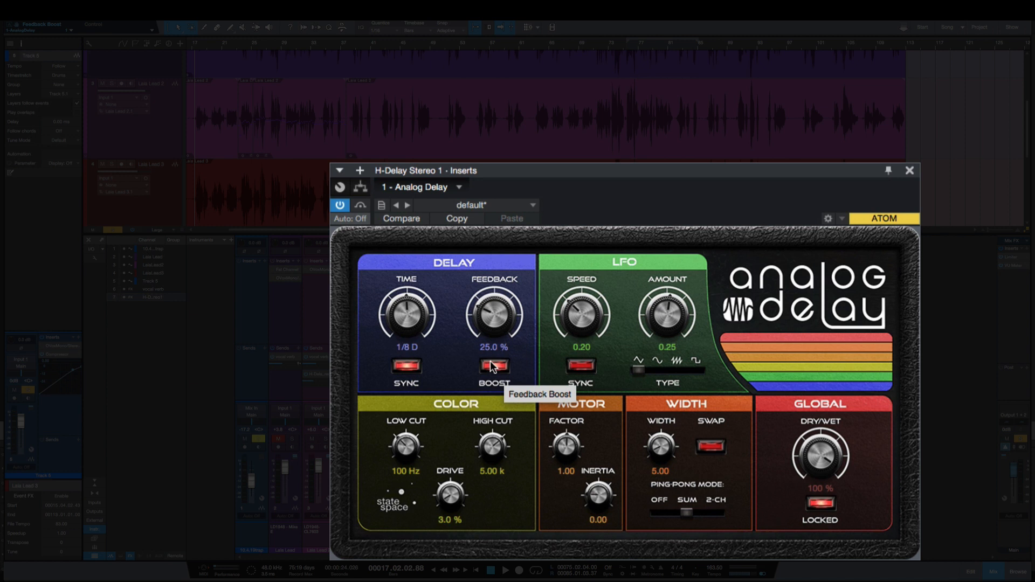
pyautogui.moveTo(507, 323)
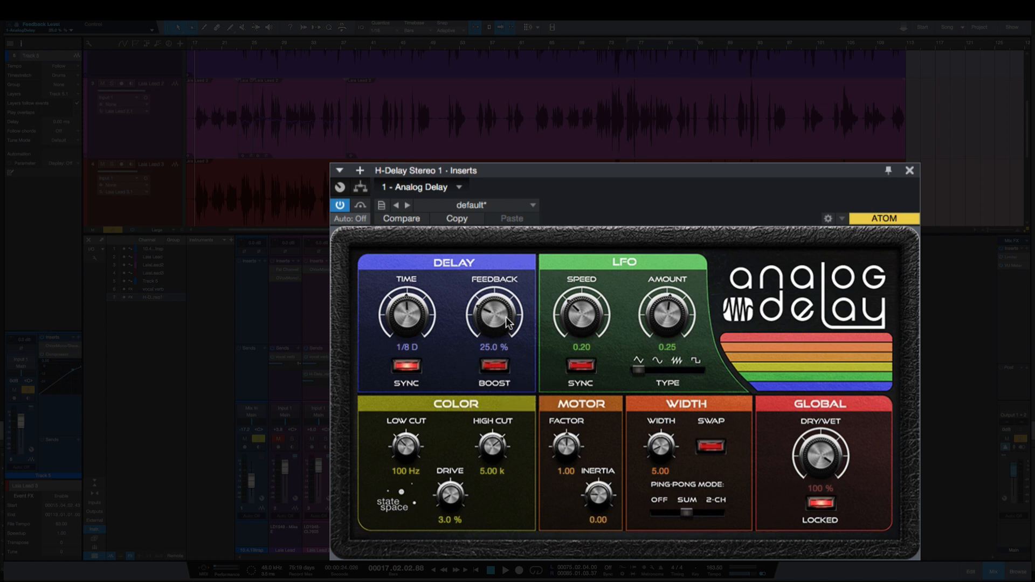
# Set the Analog Delay feedback to 10% and delay time to 1/4.
pyautogui.moveTo(493, 313); pyautogui.dragTo(492, 324)
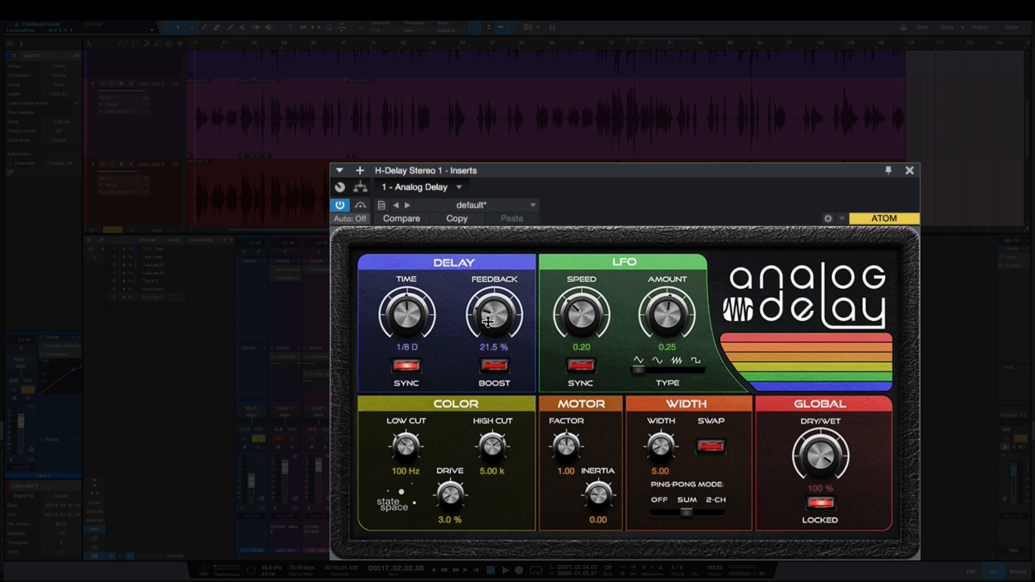
pyautogui.moveTo(493, 316); pyautogui.dragTo(493, 323)
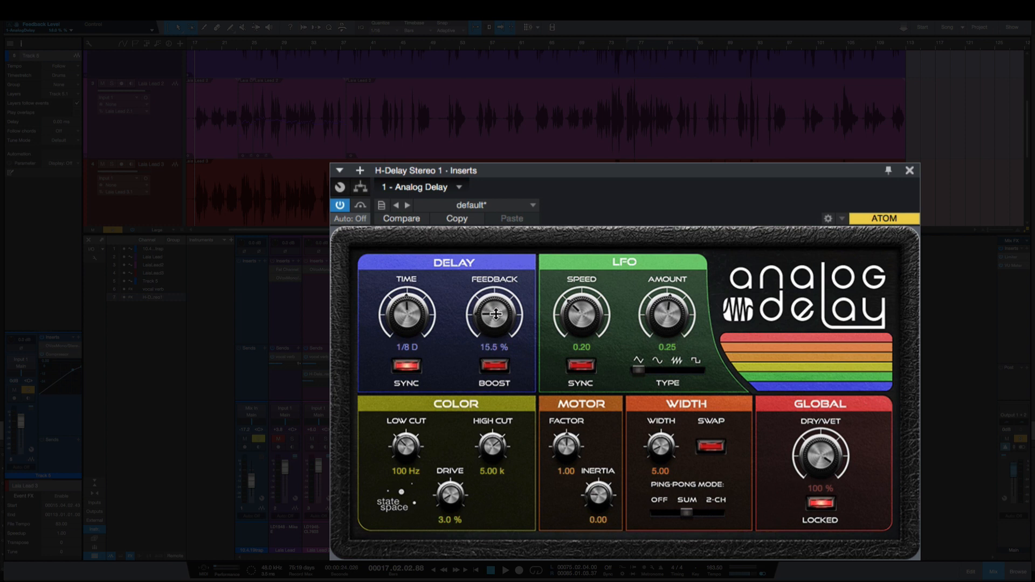
pyautogui.moveTo(492, 315); pyautogui.dragTo(492, 327)
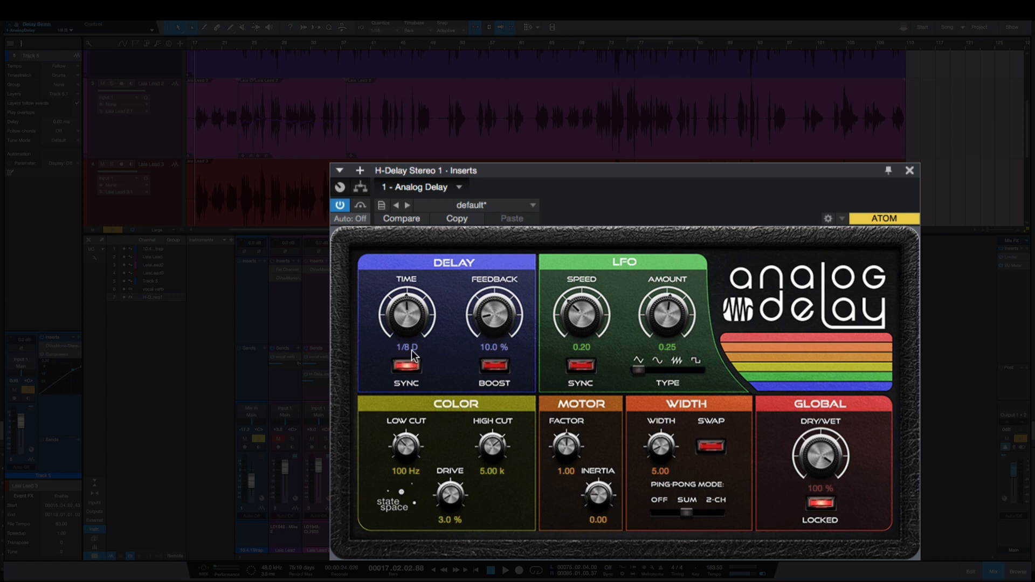
pyautogui.moveTo(405, 316); pyautogui.dragTo(405, 327)
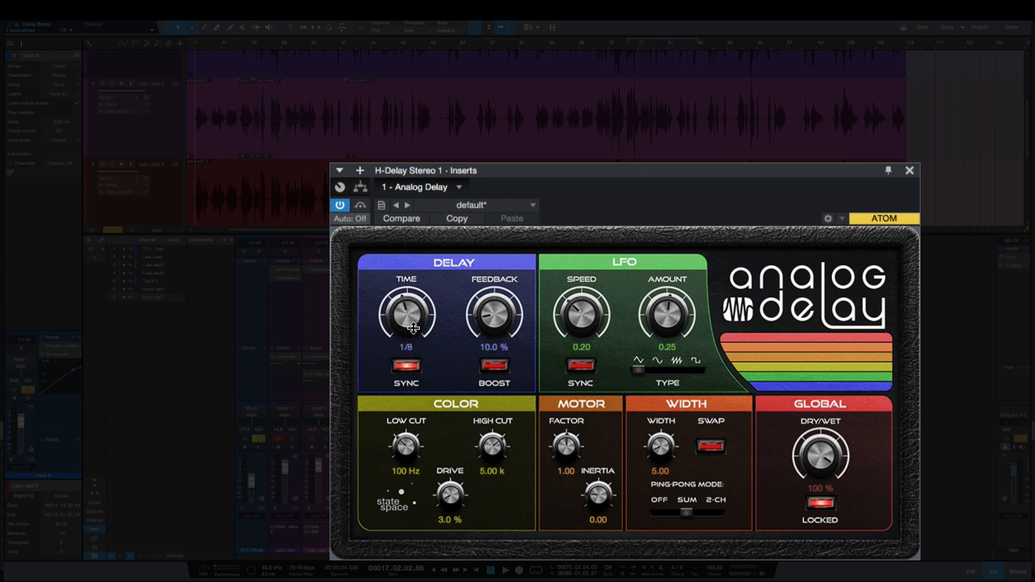
pyautogui.moveTo(406, 315); pyautogui.dragTo(410, 304)
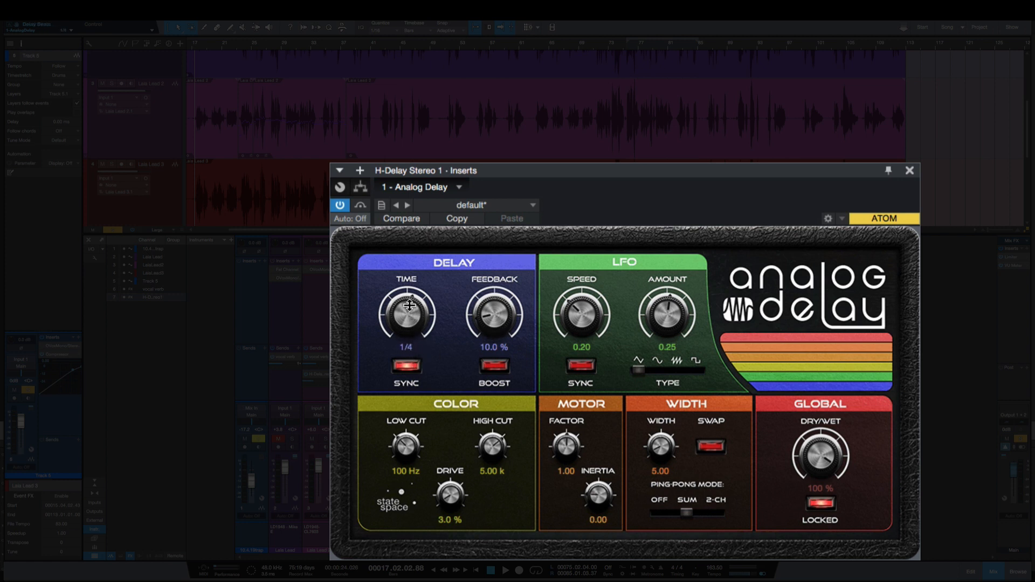
pyautogui.moveTo(448, 306)
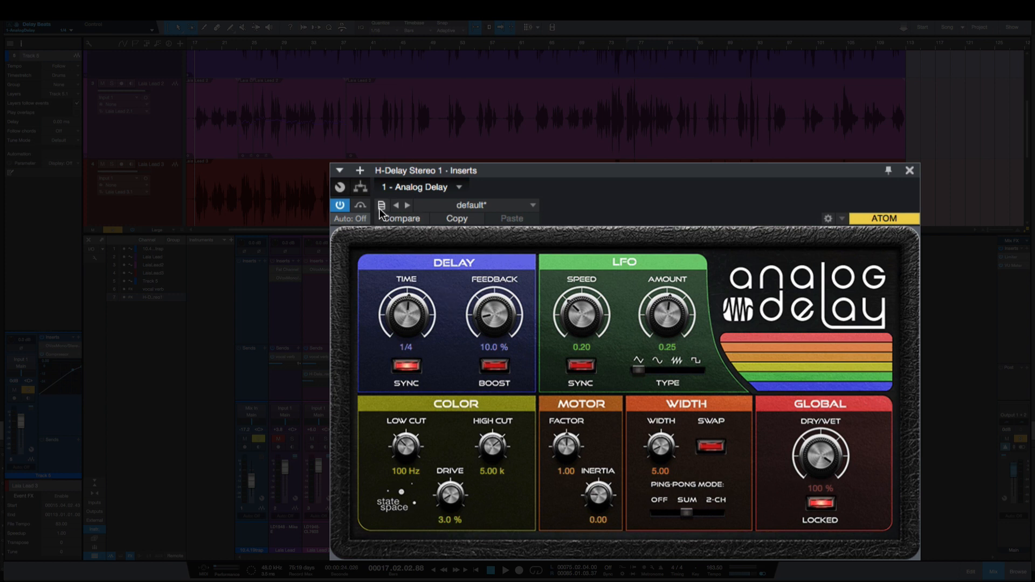
# Store these Analog Delay settings as its default preset, replacing the existing one.
pyautogui.click(382, 205)
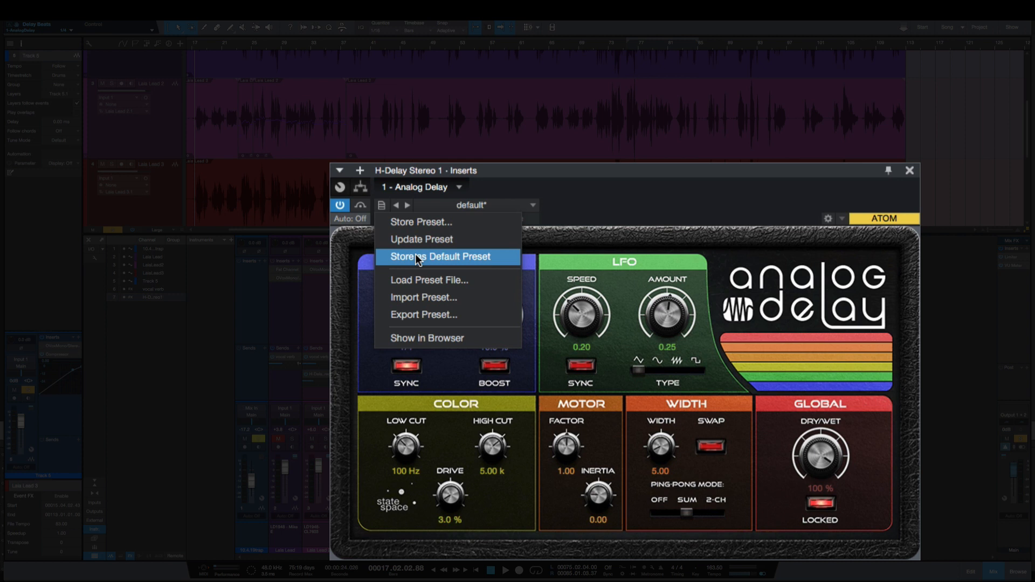
pyautogui.click(440, 256)
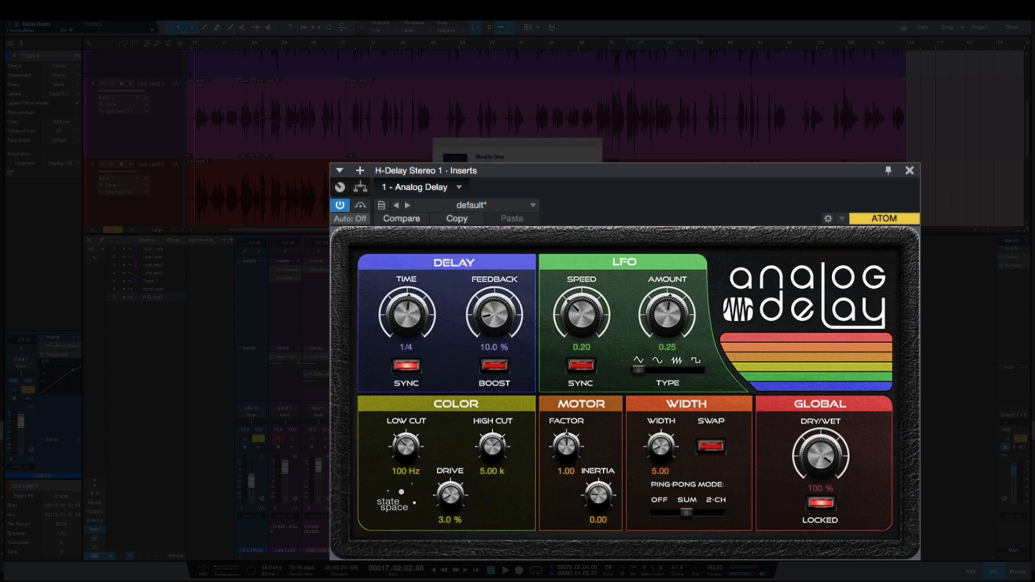
pyautogui.click(909, 170)
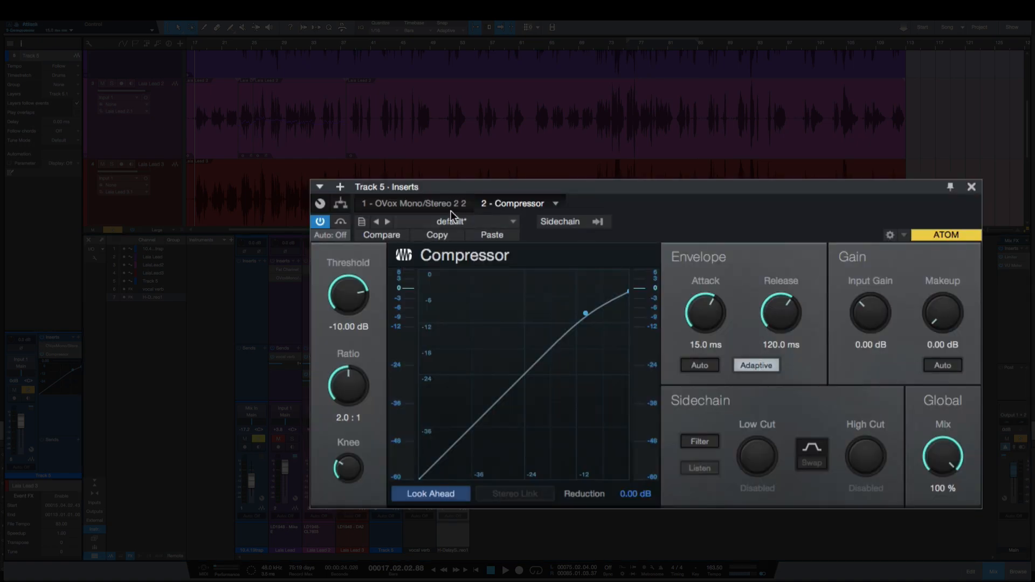
# Store Track 5's Compressor settings as its default preset, replacing the existing one.
pyautogui.click(362, 222)
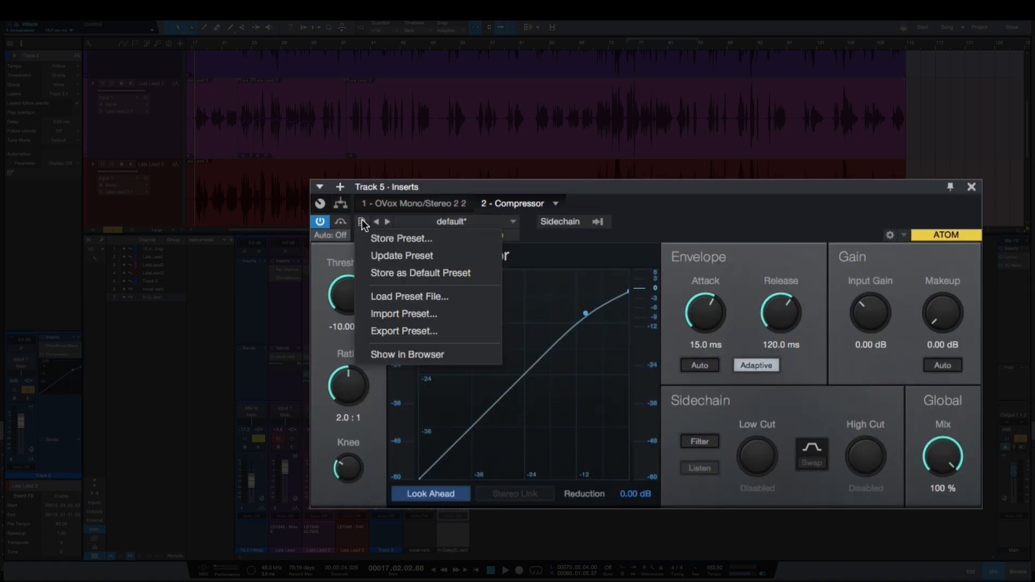
pyautogui.click(421, 272)
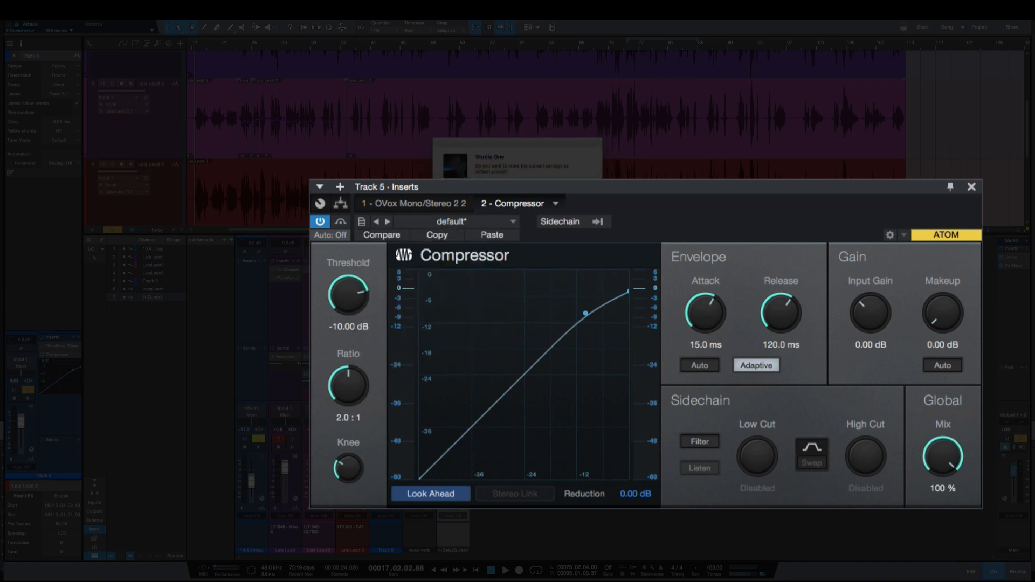
pyautogui.click(970, 187)
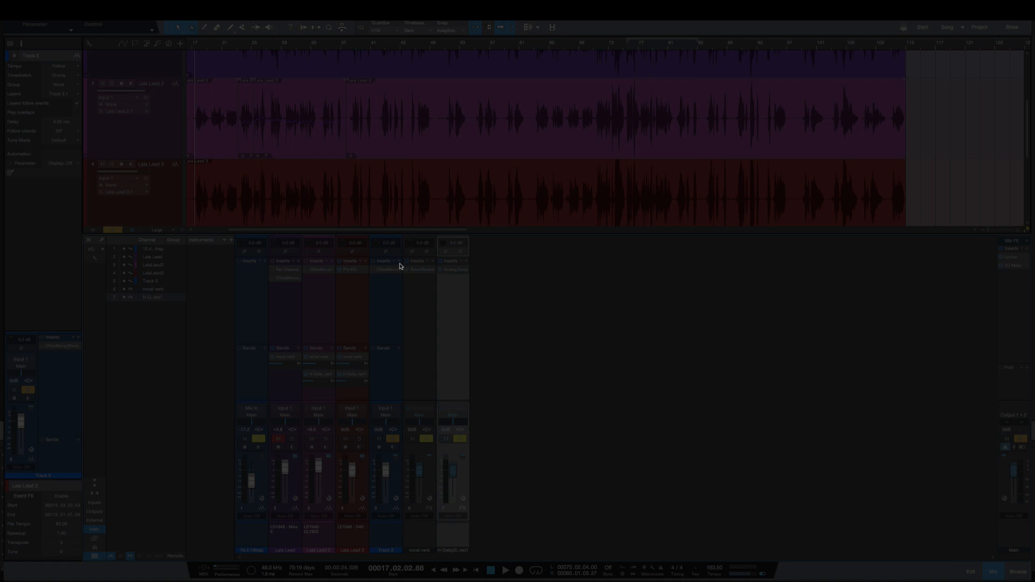
pyautogui.click(403, 269)
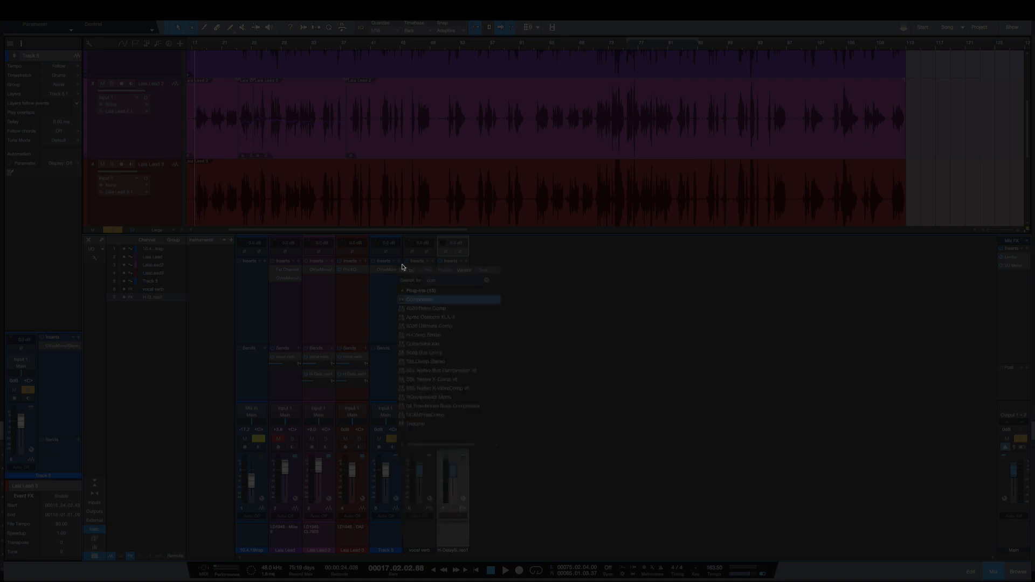